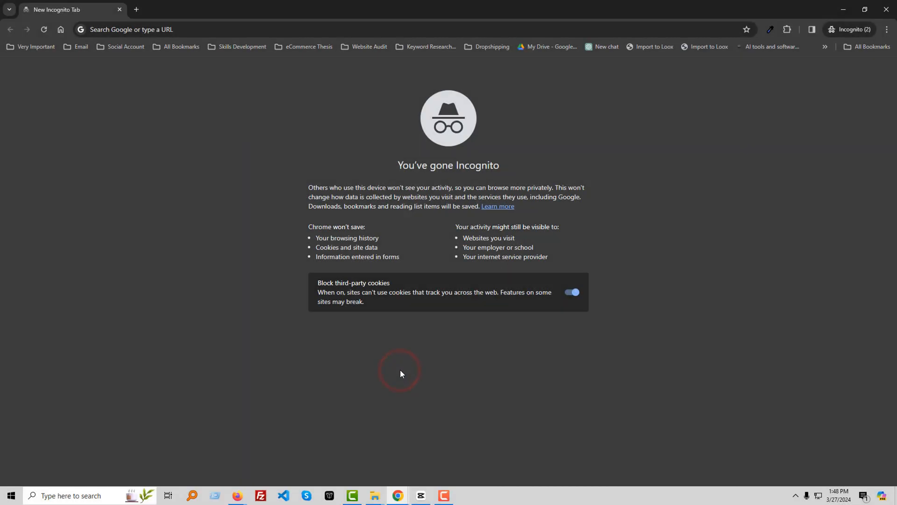
mouse_move(400, 374)
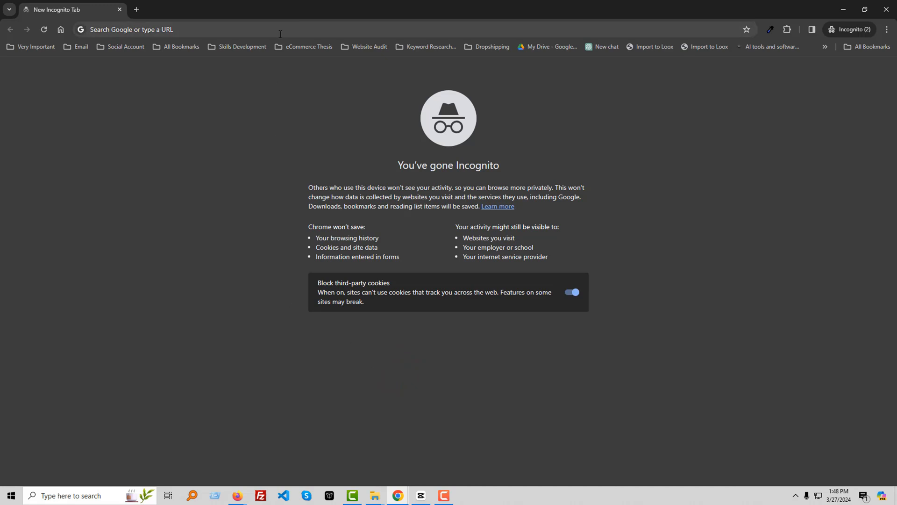
Step: Search 'google analytics' in the incognito address bar and pick the Google homepage result
type("google analytics")
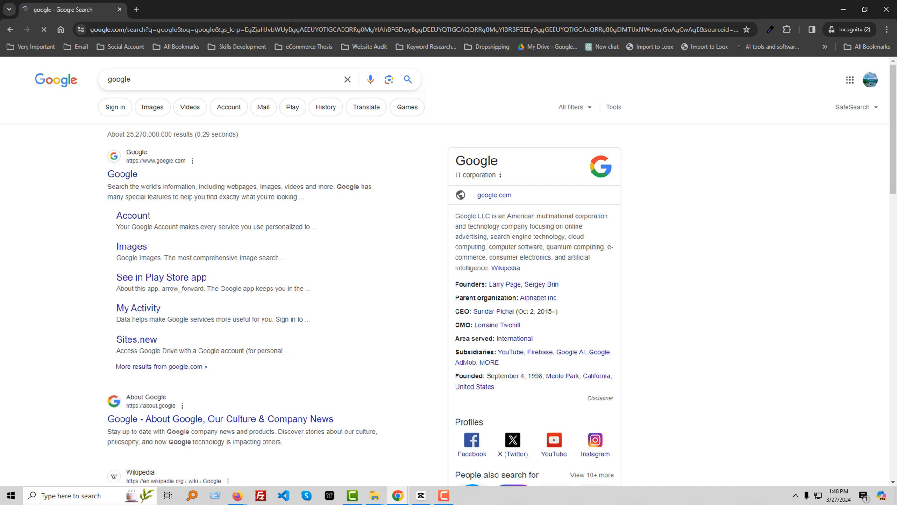
left_click(122, 174)
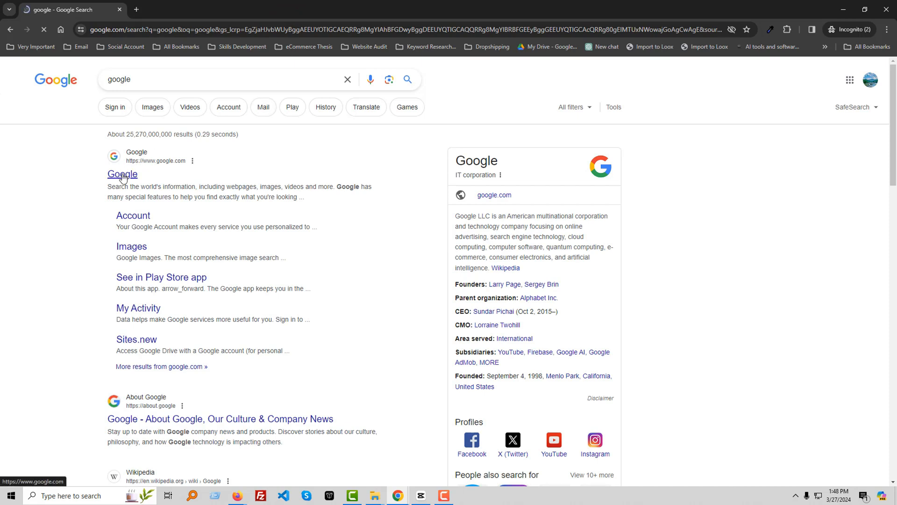
Step: On the Google homepage, enter the ':pleasantgalaxy.com' query and submit it
left_click(122, 174)
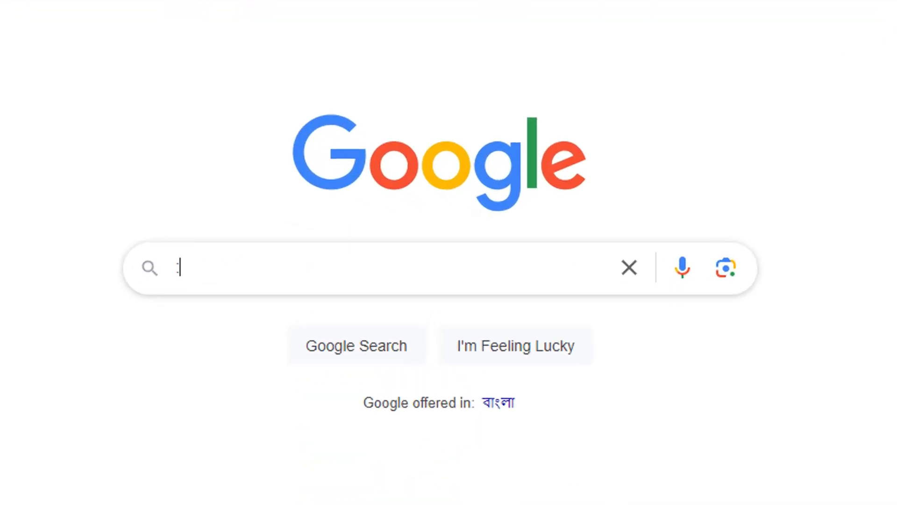
type(":")
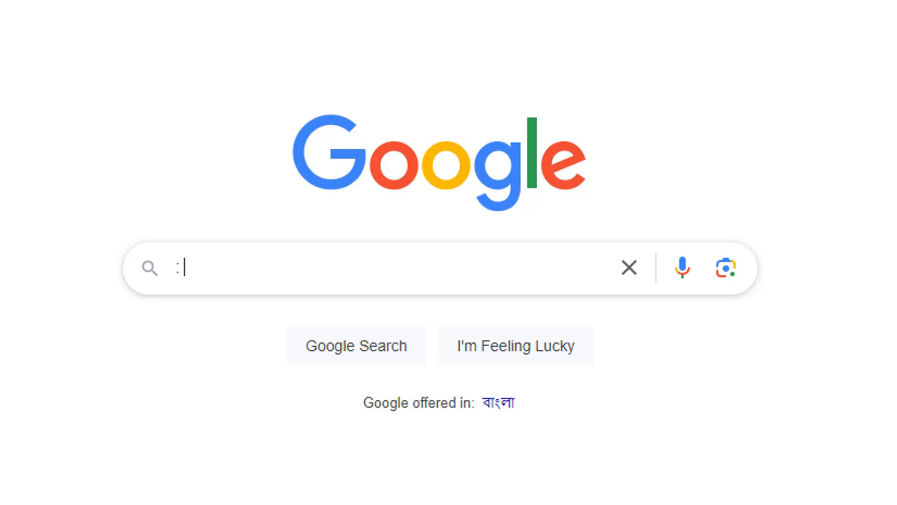
type("pleasantgalaxy.com")
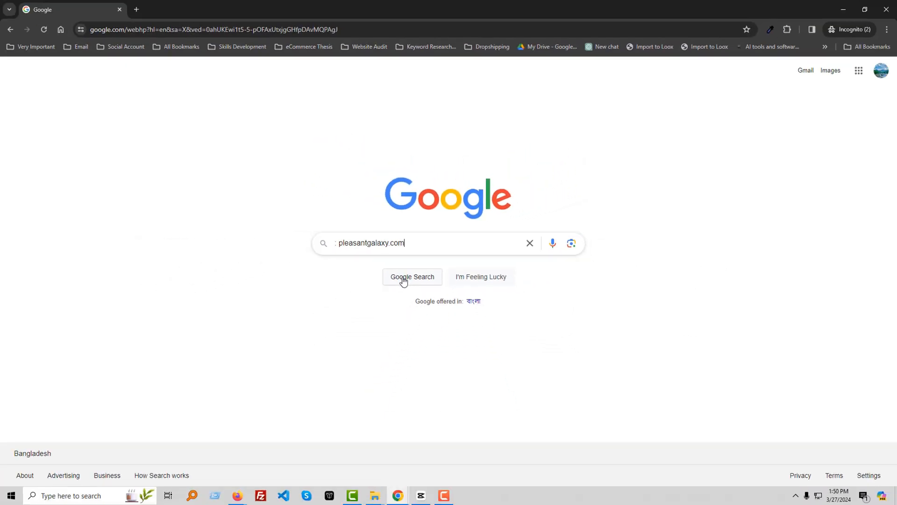
left_click(411, 276)
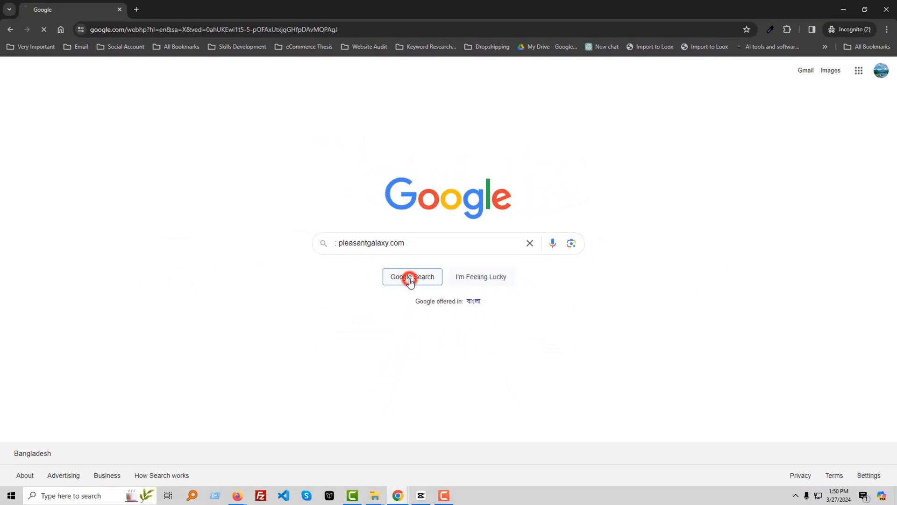
Step: Submit the pleasantgalaxy.com search to list store pages like Body Care and Razor collections
left_click(411, 277)
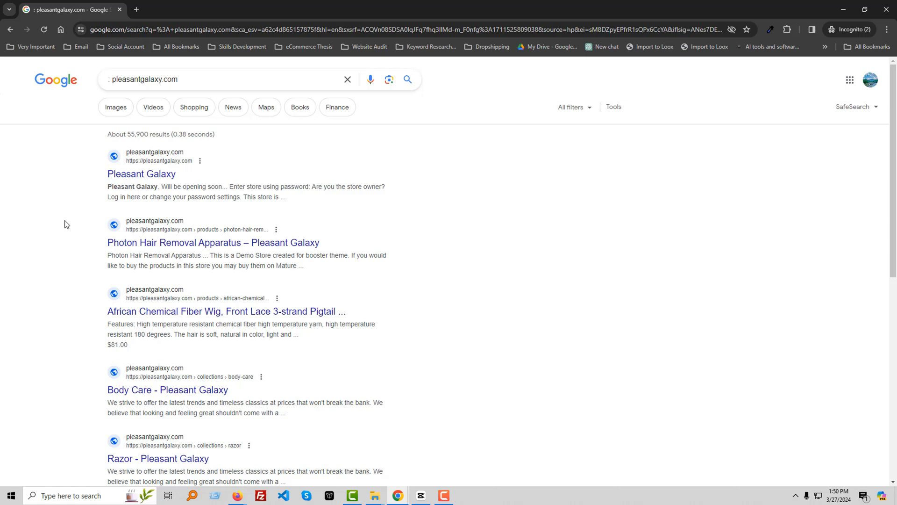
mouse_move(74, 222)
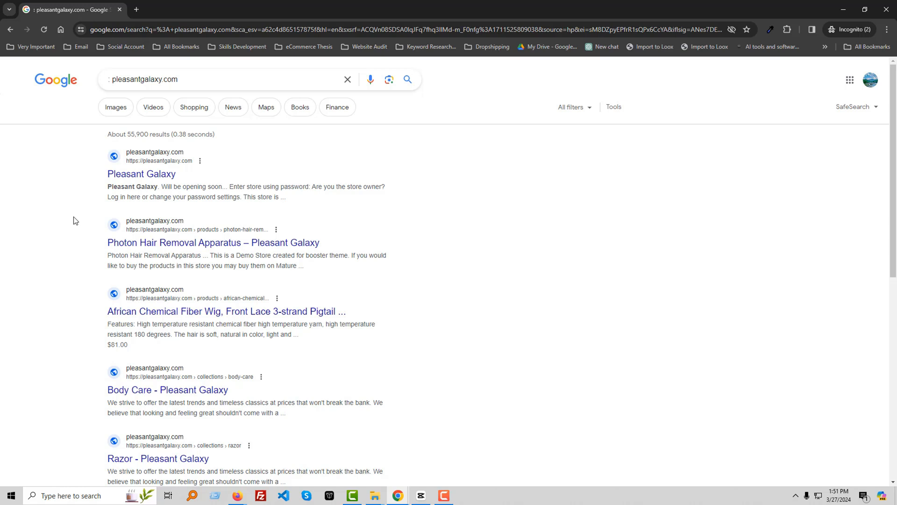
mouse_move(79, 218)
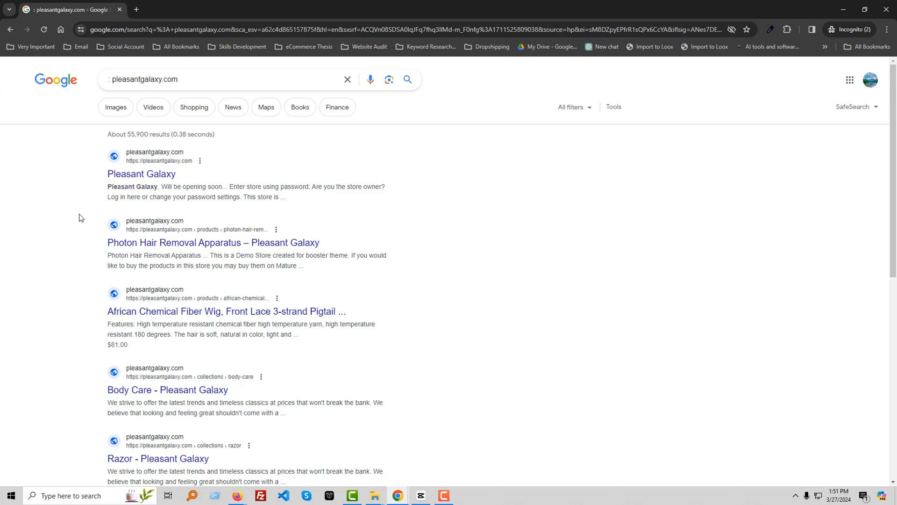